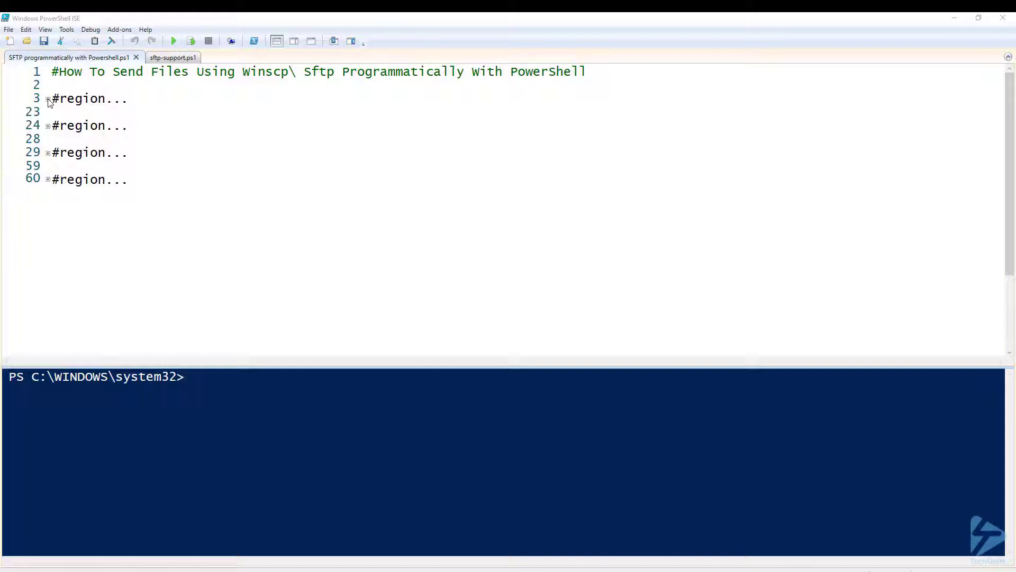
Load the WinSCP .NET assembly, define $sessionOptions and create the $session object via Run Selection
{"action": "left_click", "coordinate": [47, 97]}
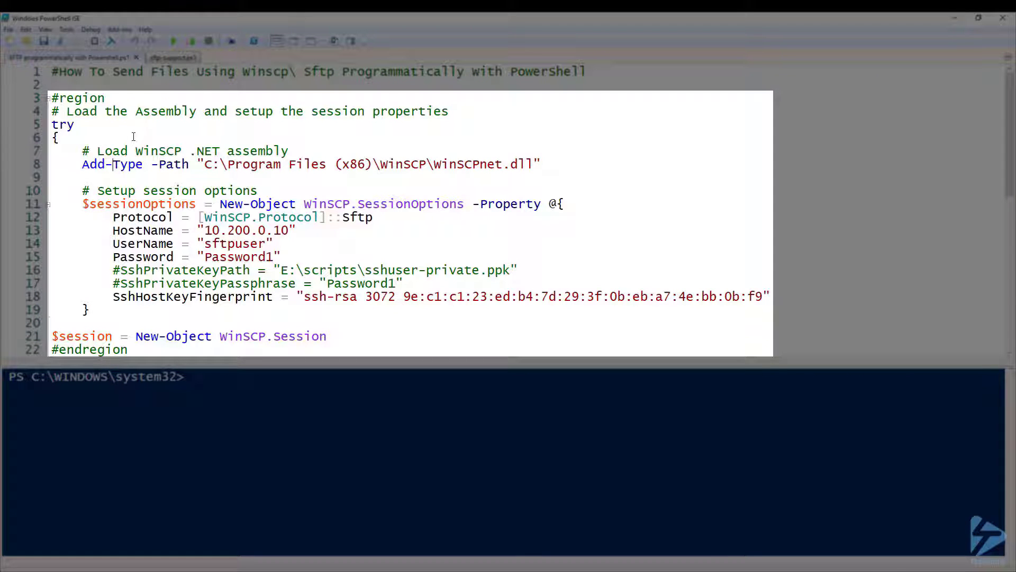
{"action": "double_click", "coordinate": [97, 164]}
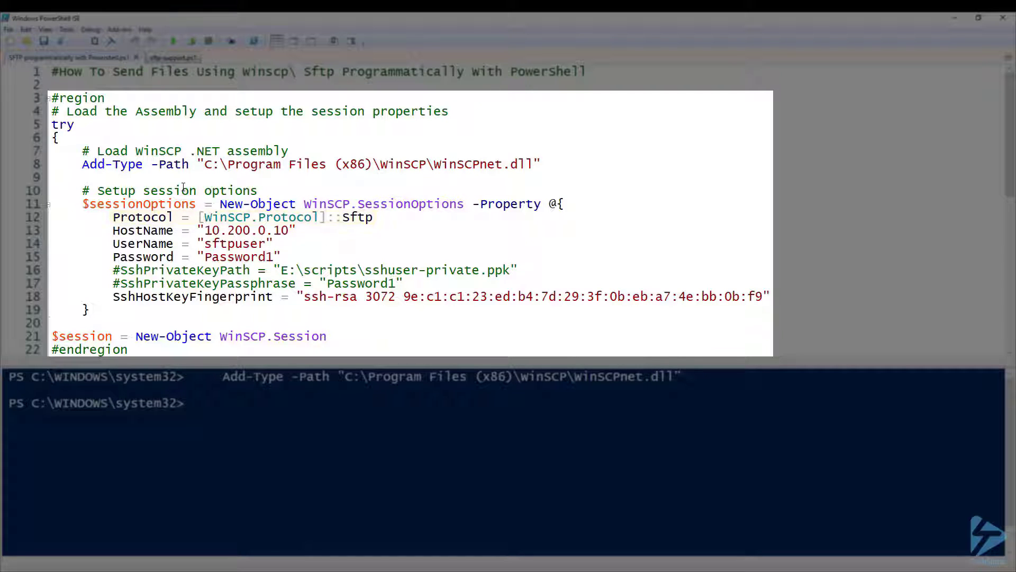
{"action": "double_click", "coordinate": [246, 230]}
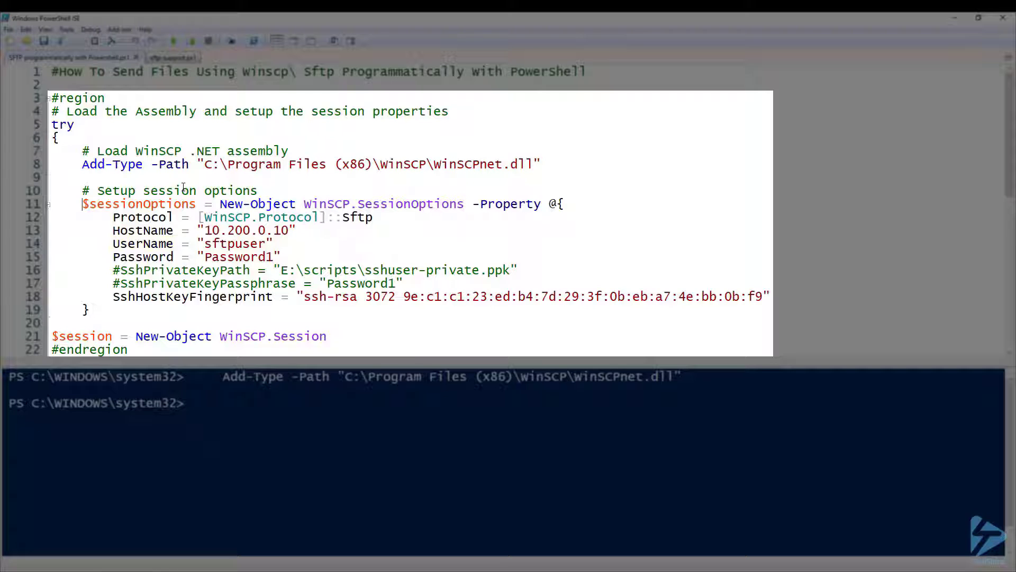
{"action": "double_click", "coordinate": [143, 256]}
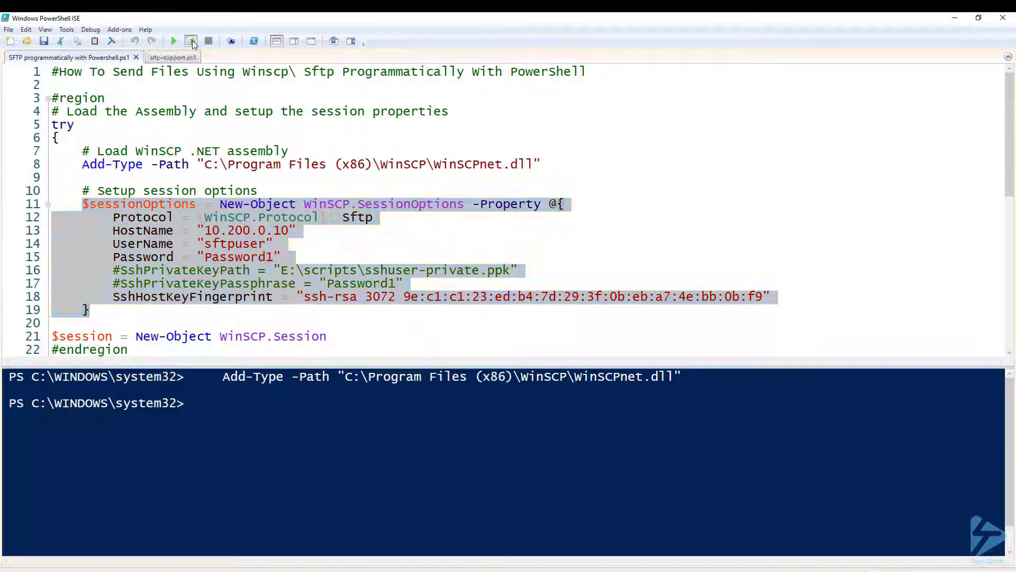
{"action": "left_click", "coordinate": [190, 41]}
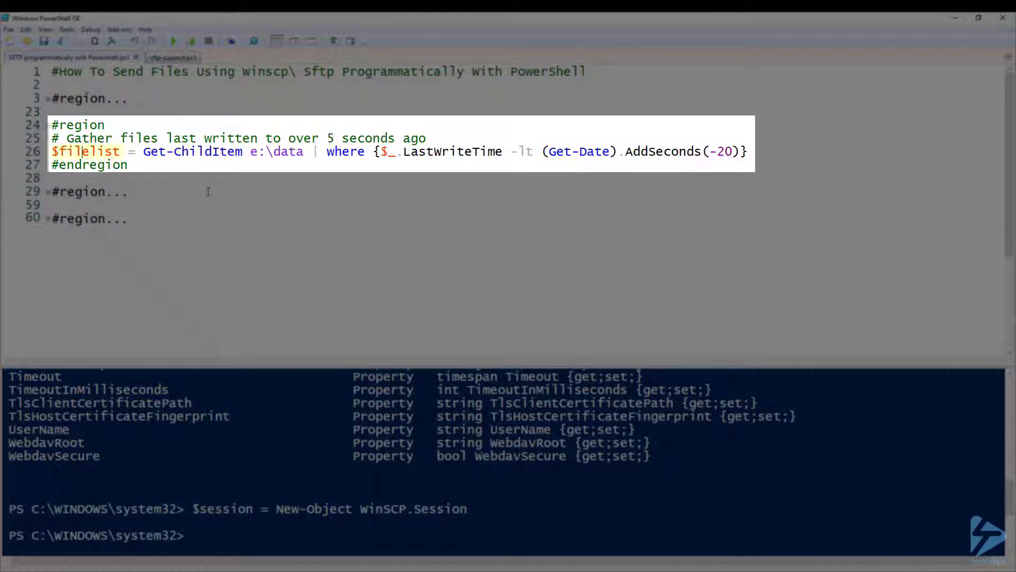
Run the $filelist line so the console lists sftp.log and Test1–Test4.txt from E:\data
{"action": "double_click", "coordinate": [85, 151]}
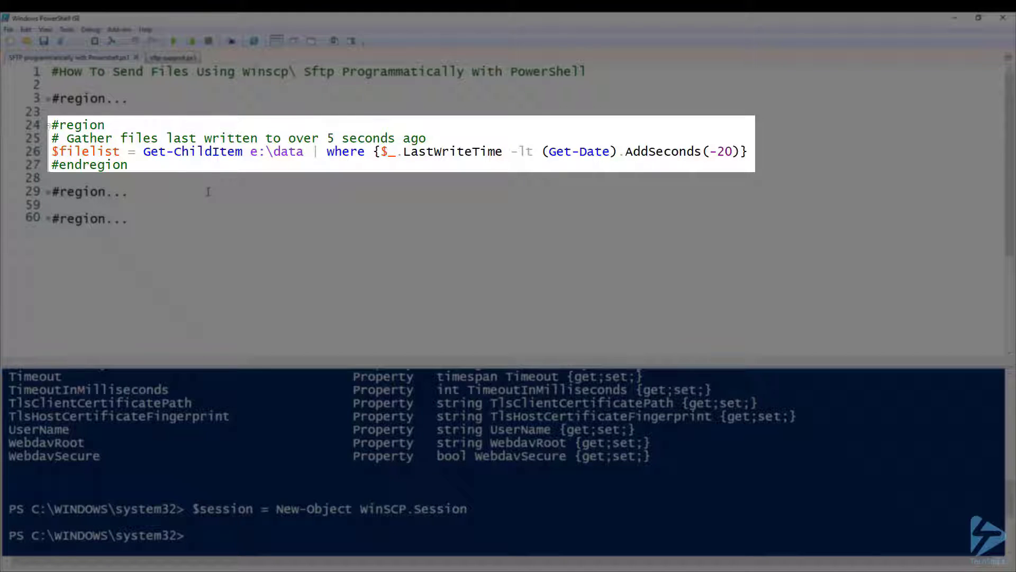
{"action": "double_click", "coordinate": [452, 152]}
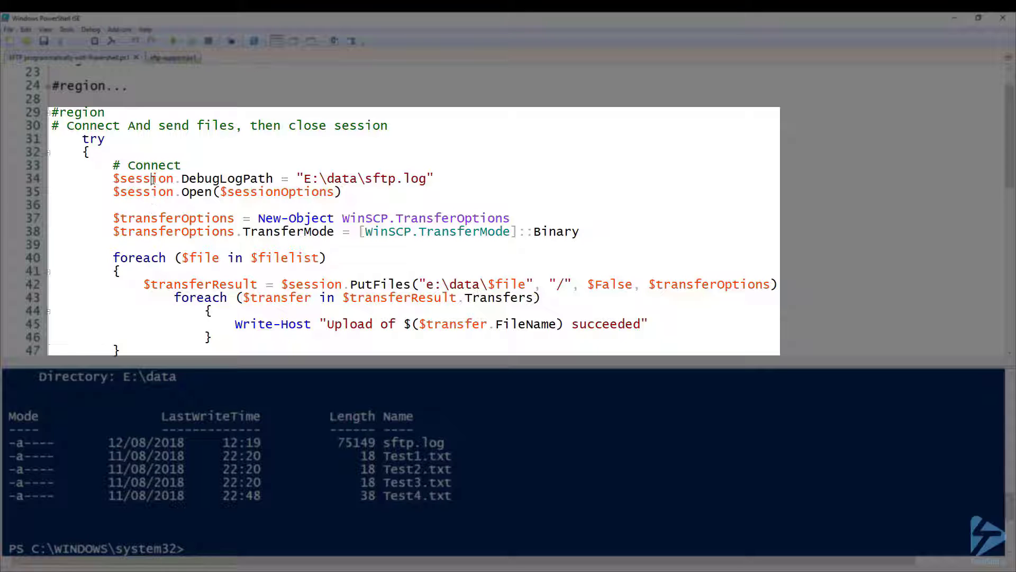
Set the session DebugLogPath to E:\data\sftp.log and open the SFTP session
{"action": "double_click", "coordinate": [226, 177]}
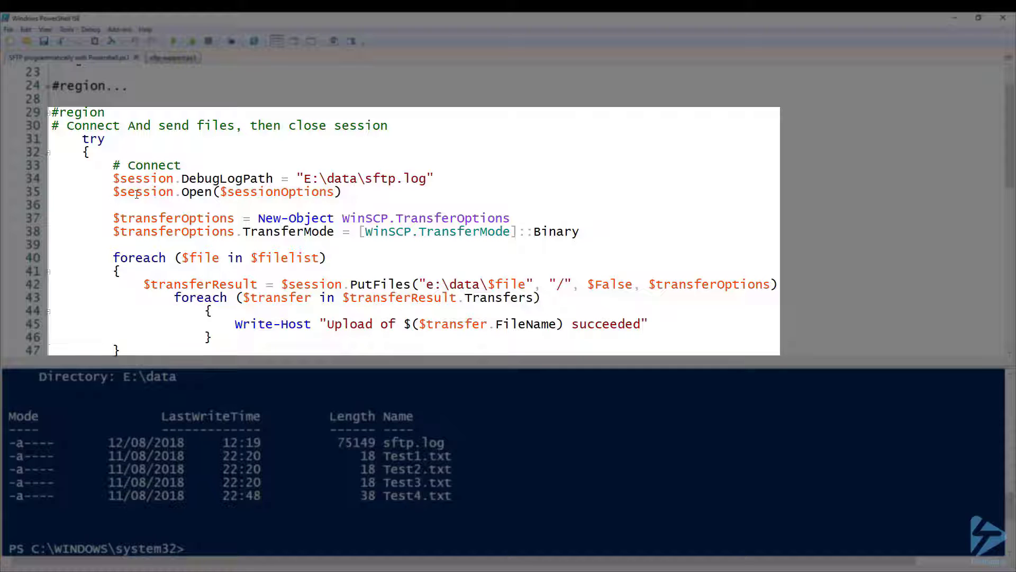
{"action": "left_click", "coordinate": [190, 42]}
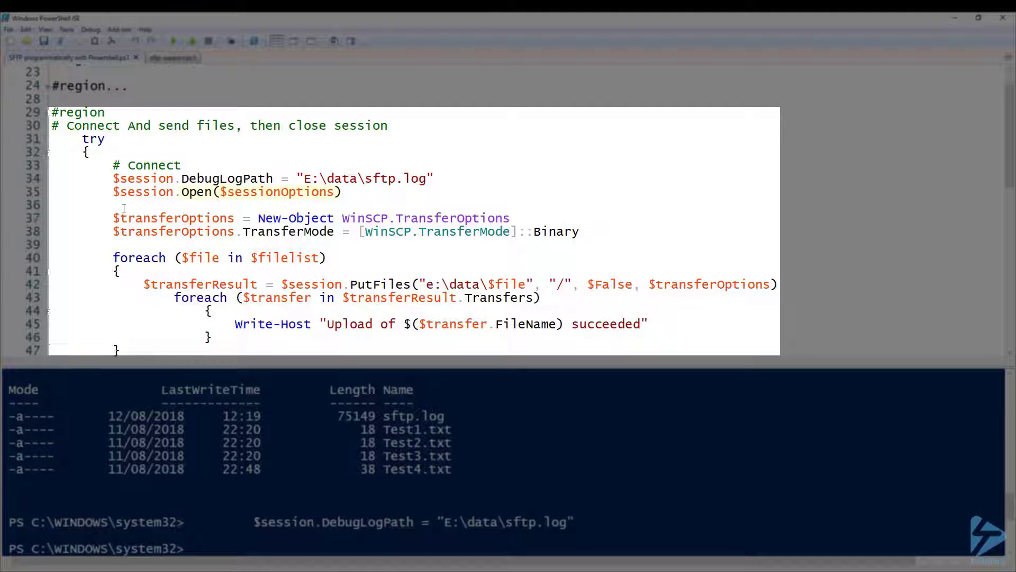
{"action": "double_click", "coordinate": [278, 191]}
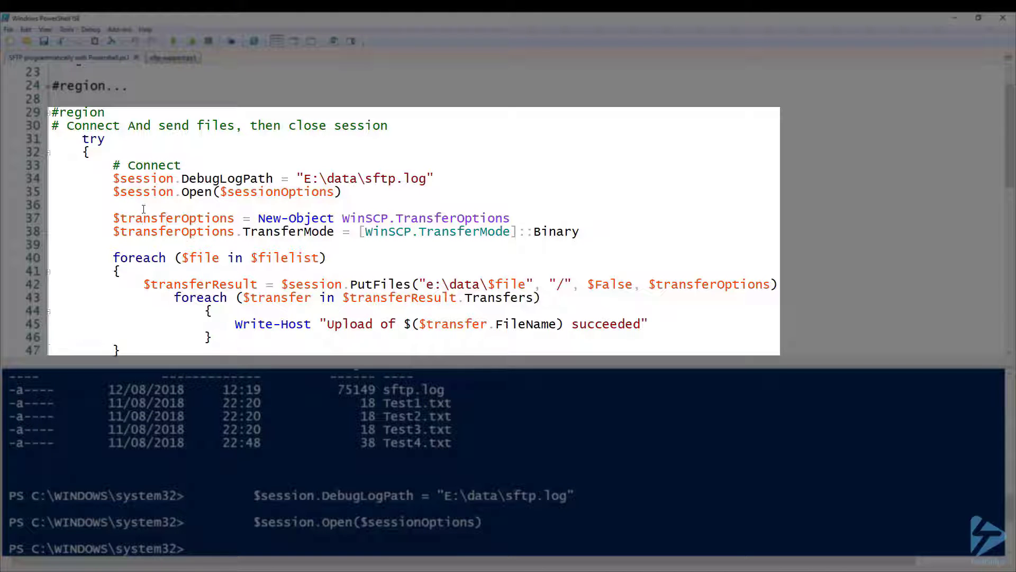
Create binary $transferOptions and list its members with $transferOptions |gm
{"action": "left_click_drag", "start_coordinate": [113, 218], "coordinate": [580, 232]}
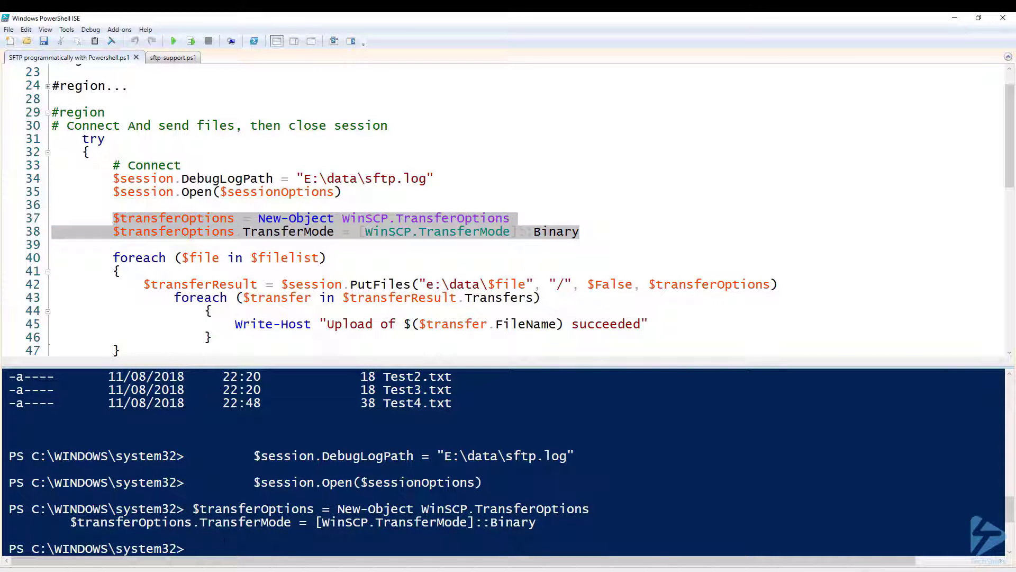
{"action": "type", "text": "$transferOptions |gm"}
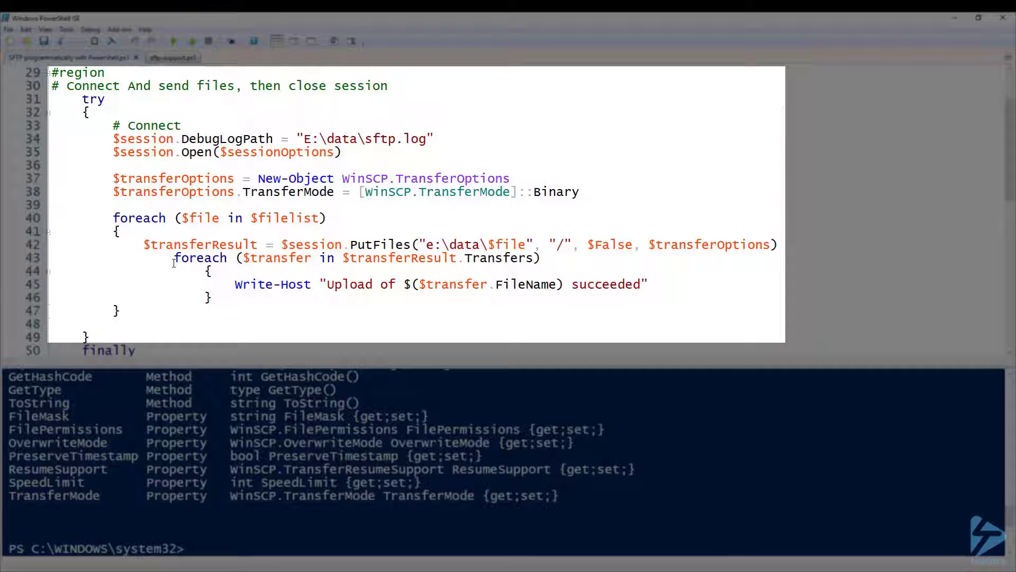
Run the foreach upload loop reporting 'Upload of ... succeeded' for each file, then dispose the session
{"action": "double_click", "coordinate": [380, 244]}
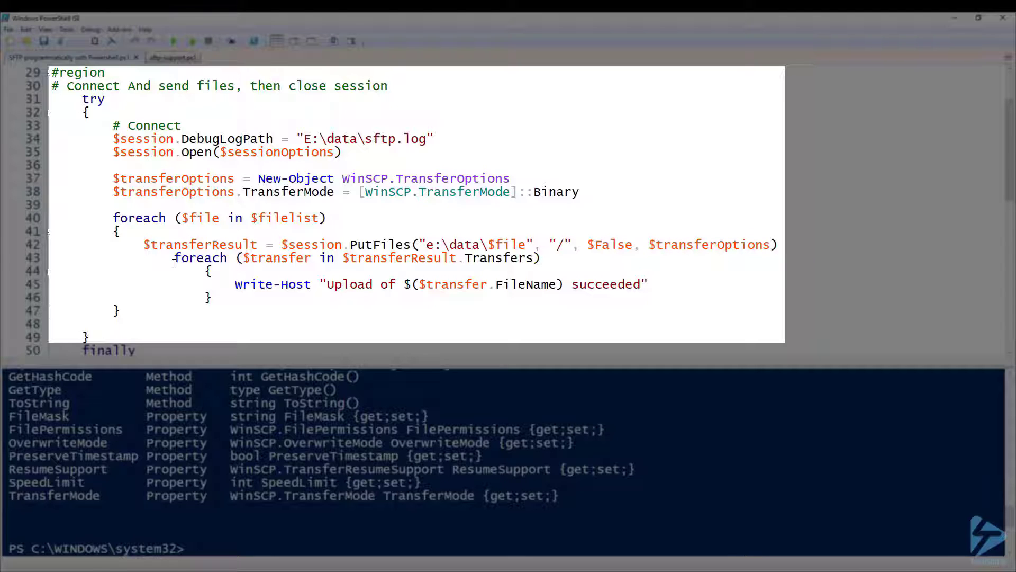
{"action": "double_click", "coordinate": [200, 245]}
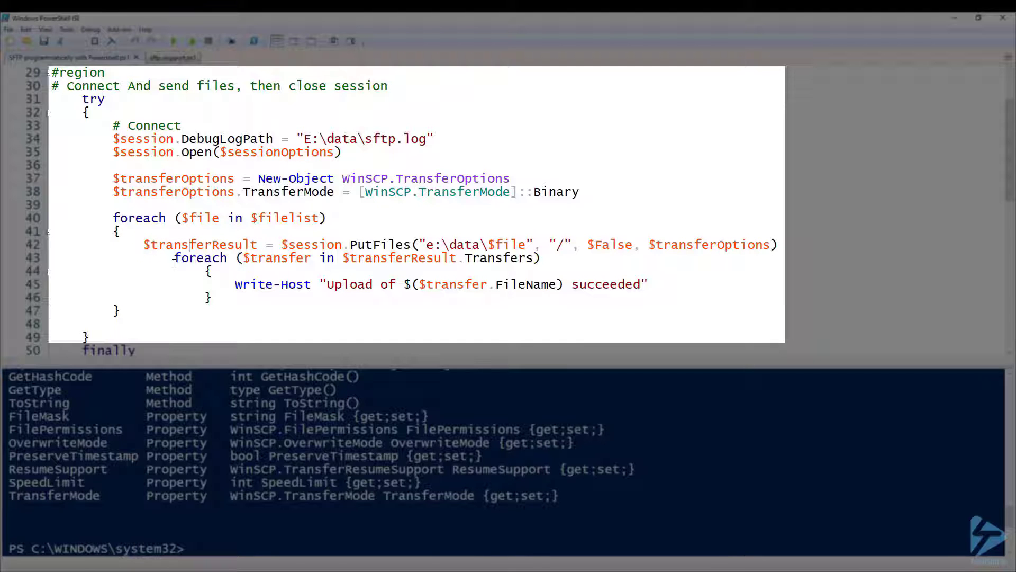
{"action": "left_click", "coordinate": [173, 41]}
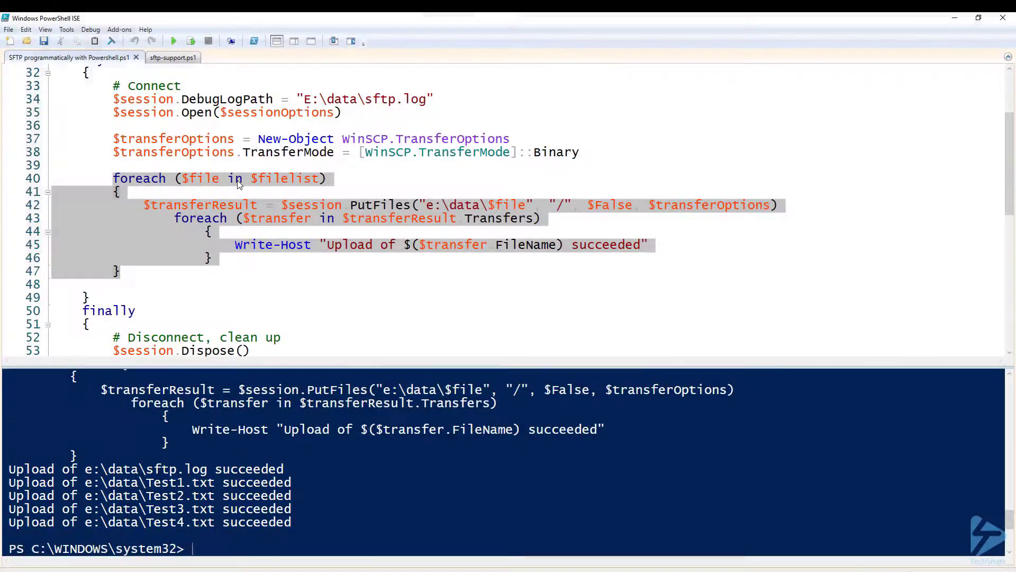
{"action": "scroll", "scroll_direction": "down", "scroll_amount": 3}
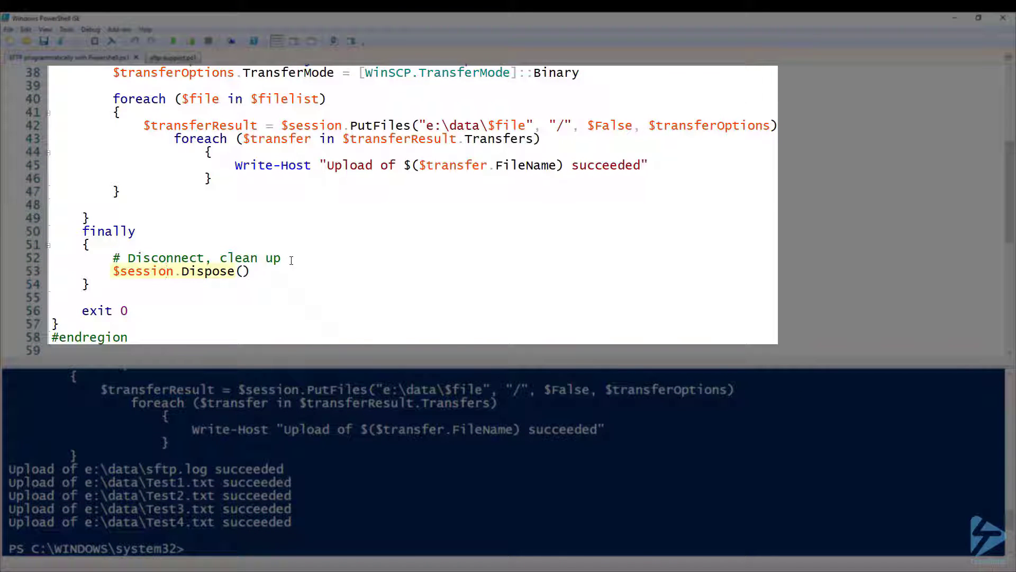
{"action": "double_click", "coordinate": [143, 270]}
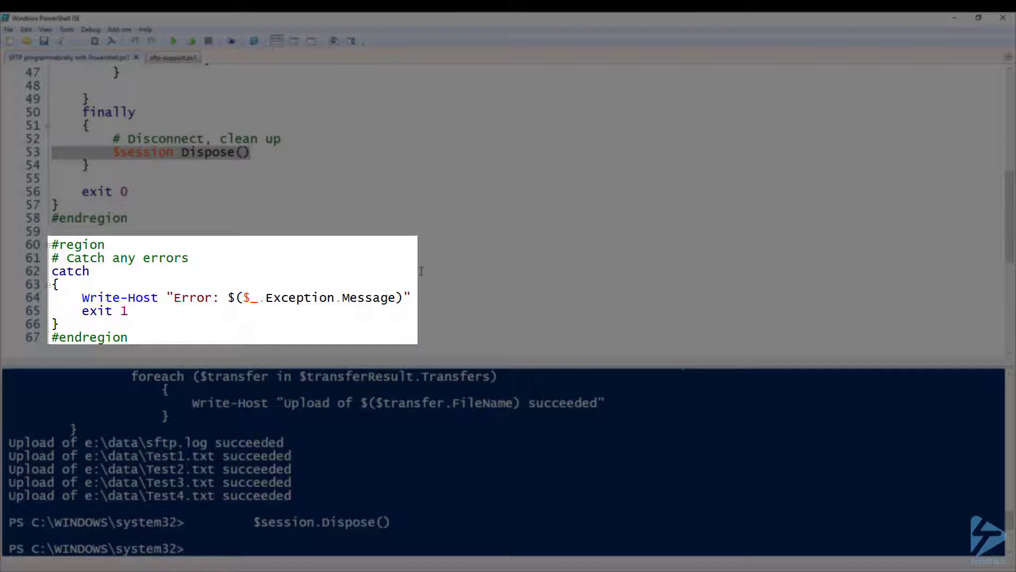
Switch to sftp-support.ps1 and run its ii E:\data\sftp.log line
{"action": "left_click", "coordinate": [162, 57]}
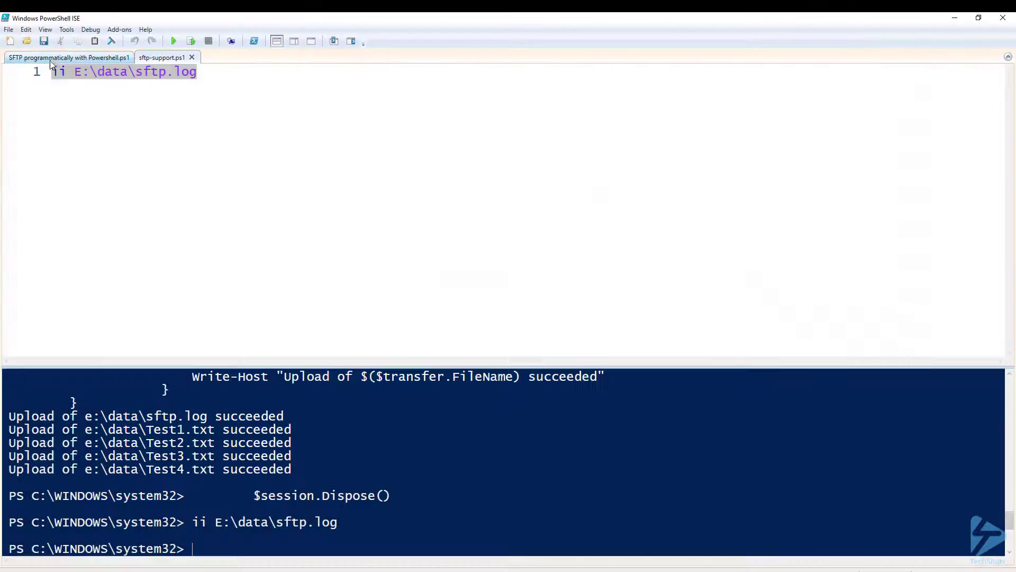
In the main script set UserName to "sshuser" and uncomment the SshPrivateKeyPath and SshPrivateKeyPassphrase lines
{"action": "left_click", "coordinate": [68, 57]}
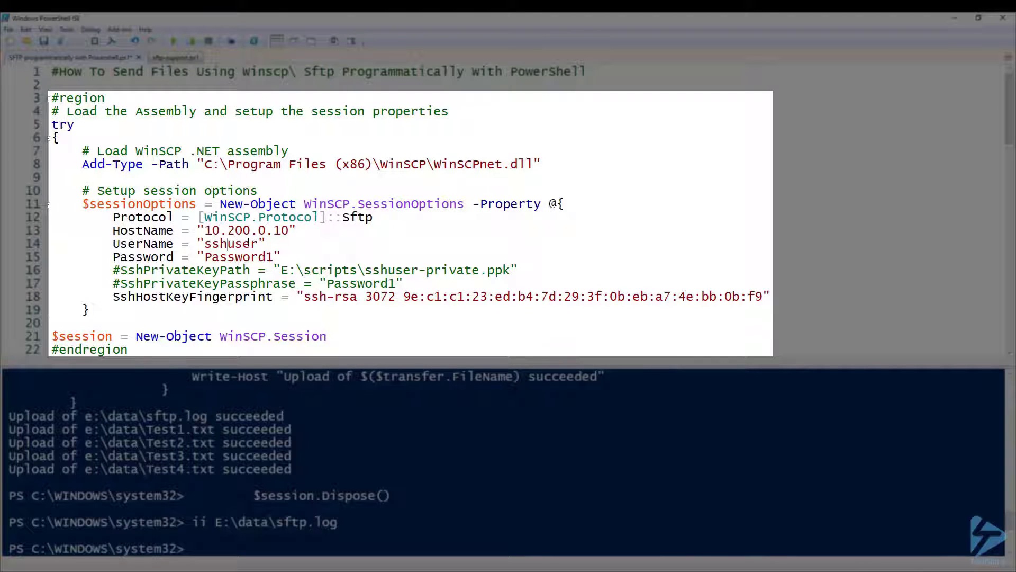
{"action": "double_click", "coordinate": [230, 243]}
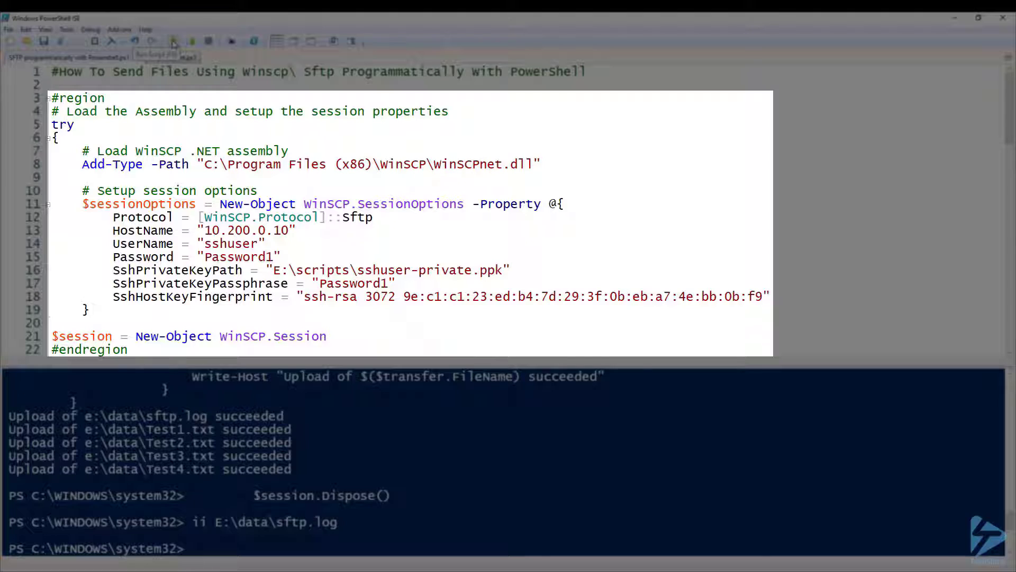
Run the whole script so sftp.log opens in Notepad showing the binary put entries
{"action": "left_click", "coordinate": [177, 41]}
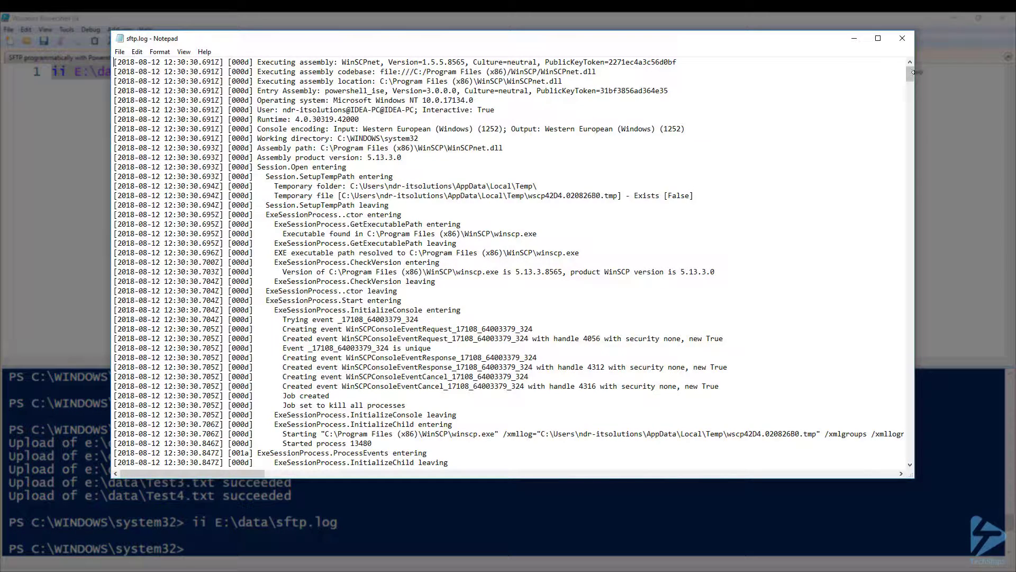
{"action": "scroll", "scroll_direction": "down", "scroll_amount": 3}
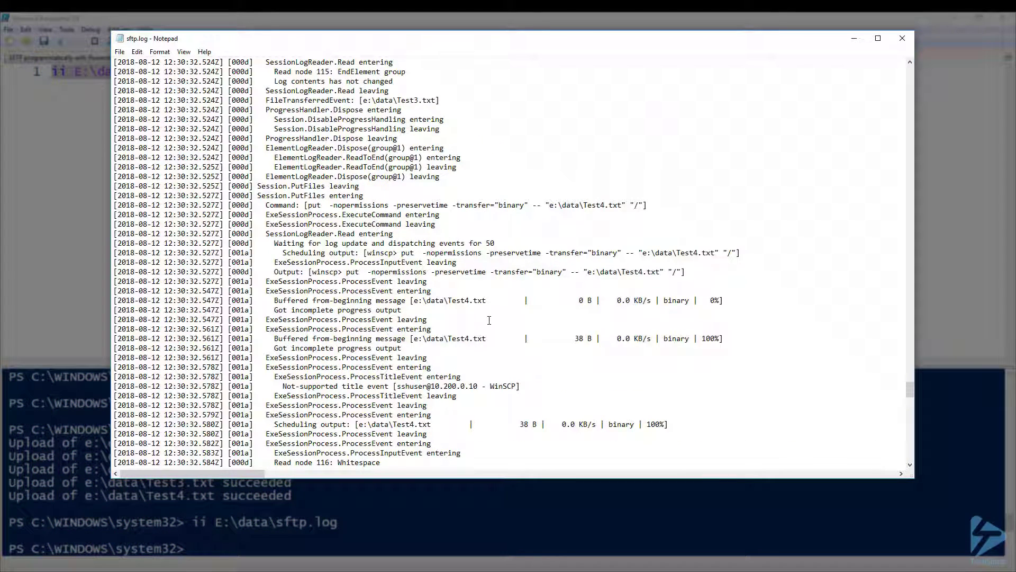